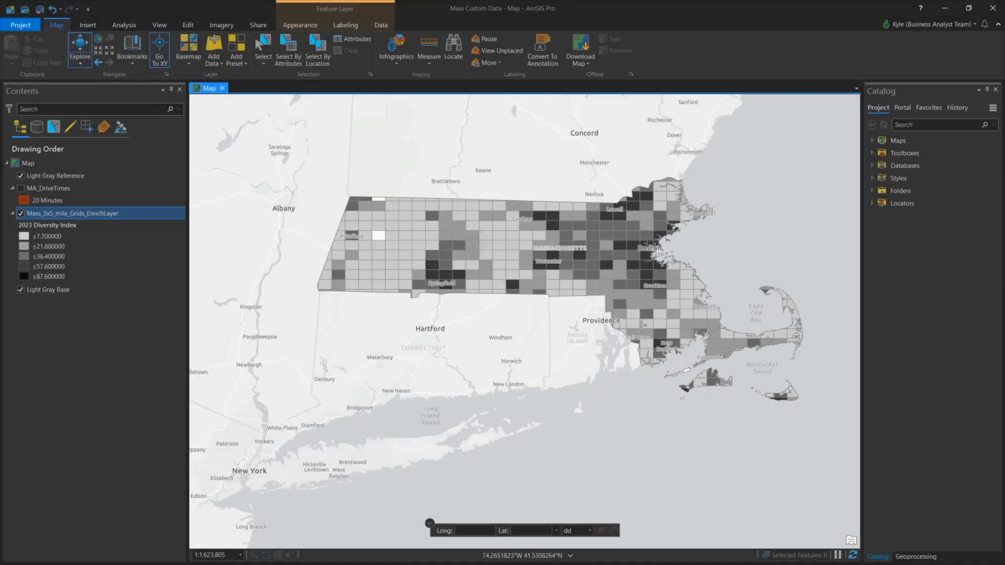
{"action": "mouse_move", "coordinate": [281, 359]}
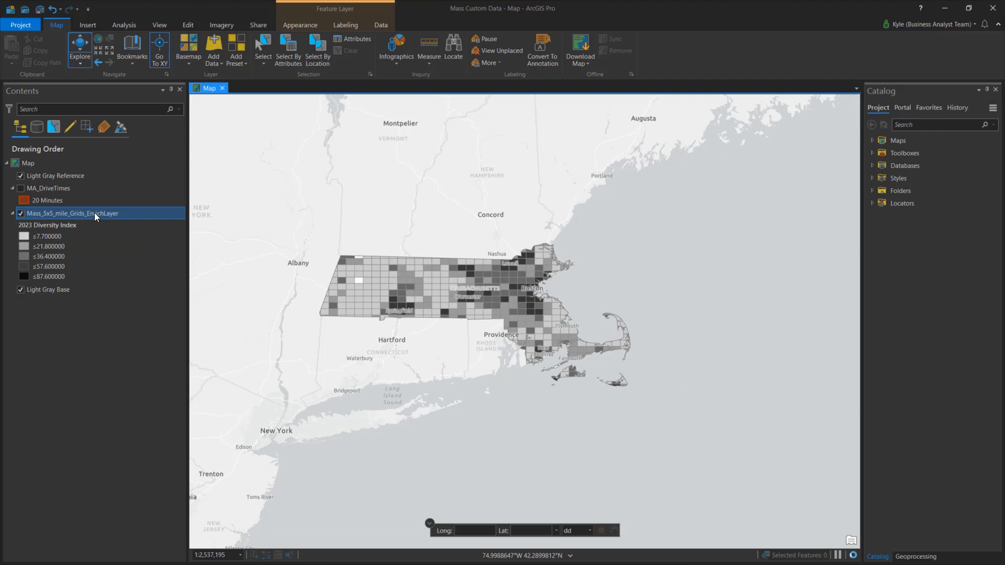
- Bring up the layer options for Mass_5x5_mile_Grids_EnrichLayer in the Contents pane
{"action": "right_click", "coordinate": [72, 213]}
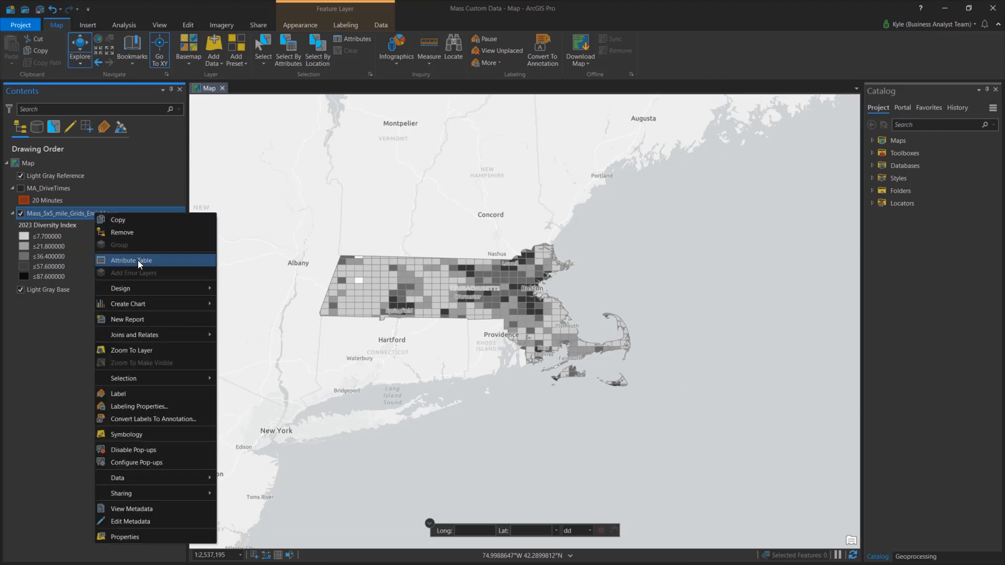
- View the grid layer's attribute table and inspect the attribute values of two grid cells
{"action": "left_click", "coordinate": [131, 261]}
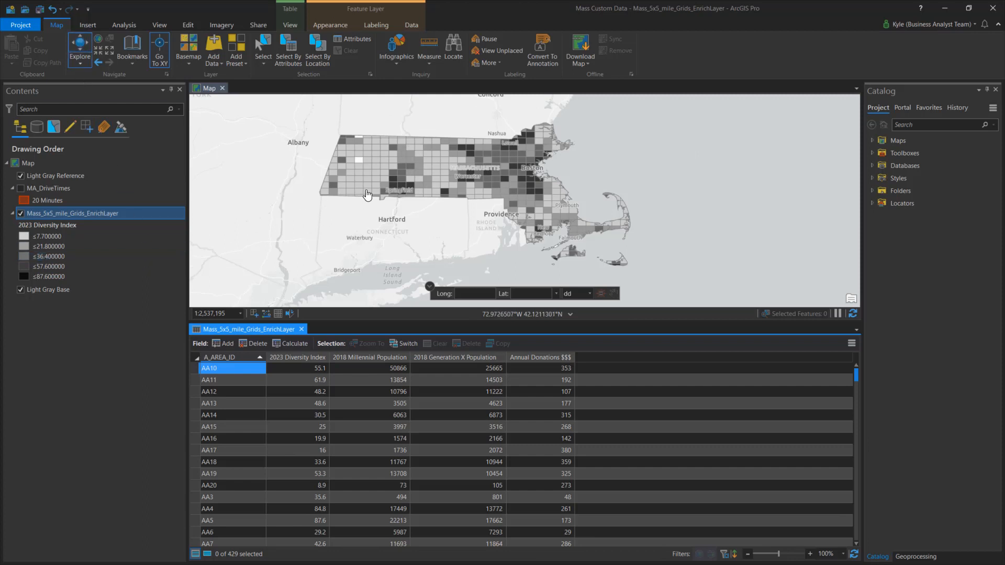
{"action": "left_click", "coordinate": [364, 195]}
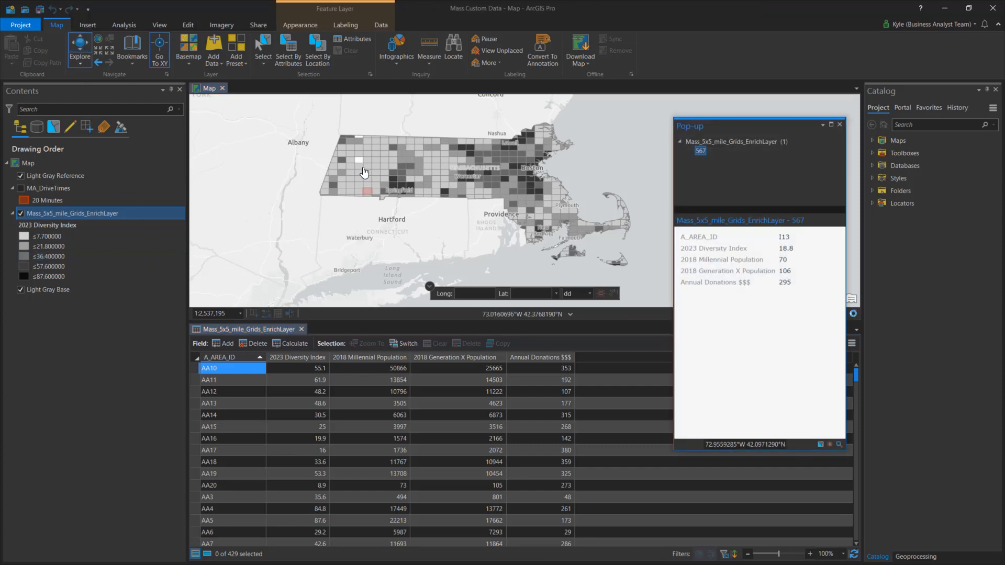
{"action": "left_click", "coordinate": [364, 167]}
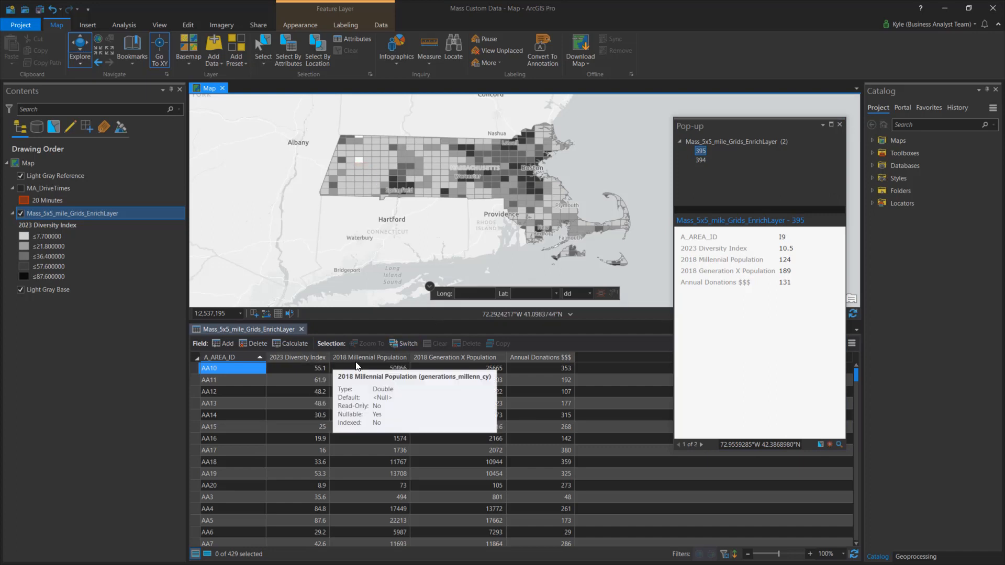
{"action": "mouse_move", "coordinate": [540, 357]}
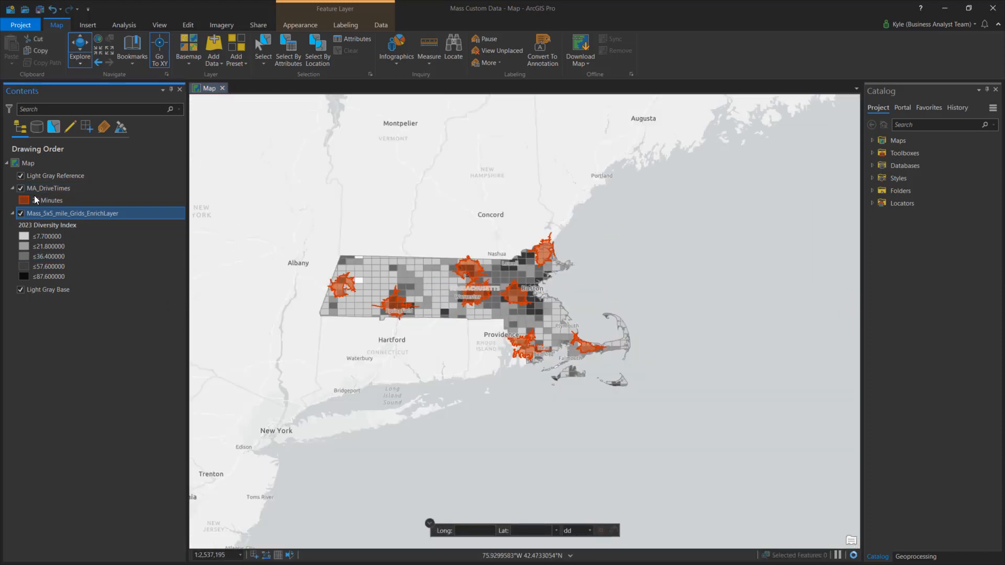
- Select the Northampton, Westfield and Springfield grid cells, then clear the selection
{"action": "left_click", "coordinate": [48, 188]}
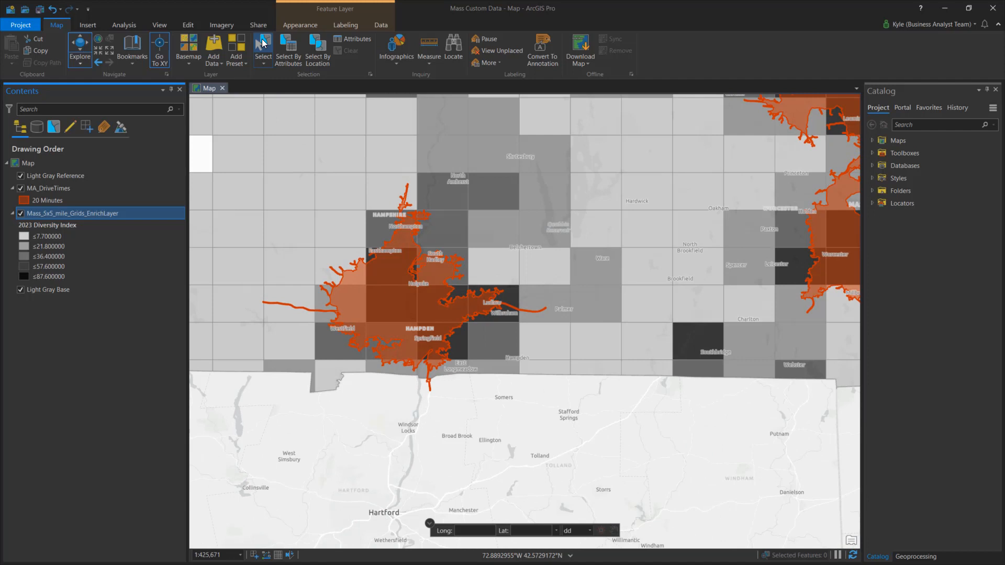
{"action": "left_click", "coordinate": [391, 229]}
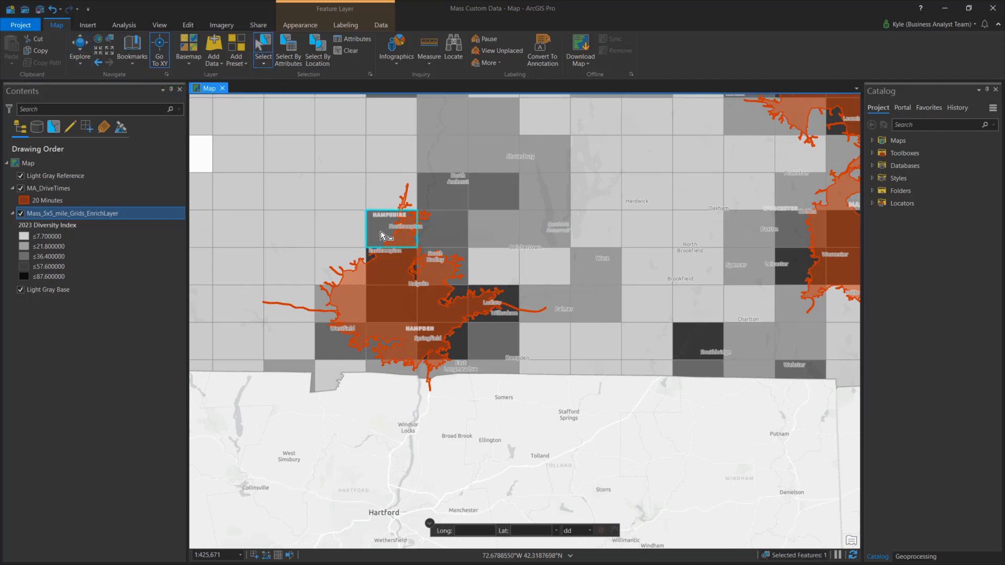
{"action": "left_click", "coordinate": [449, 349]}
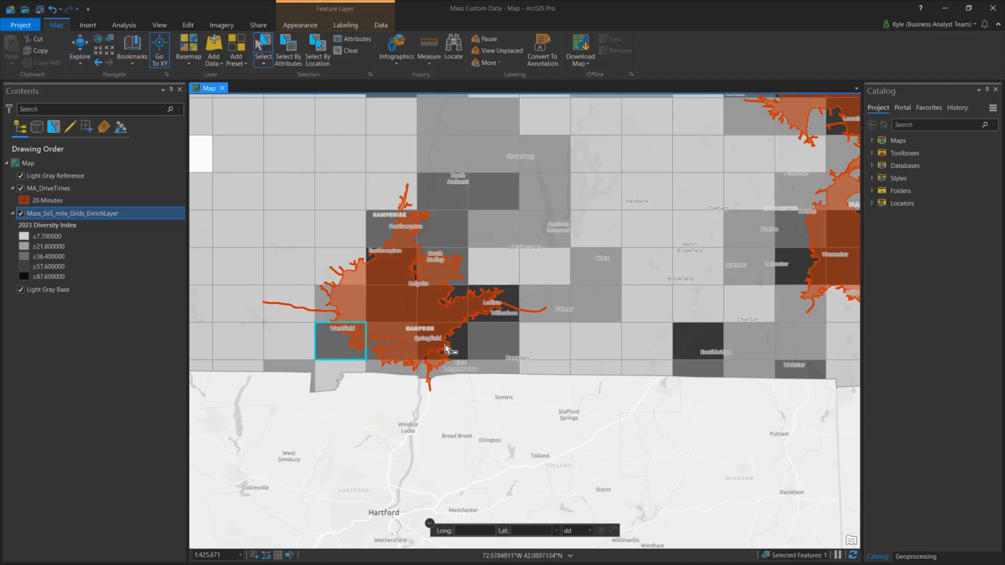
{"action": "left_click", "coordinate": [442, 342]}
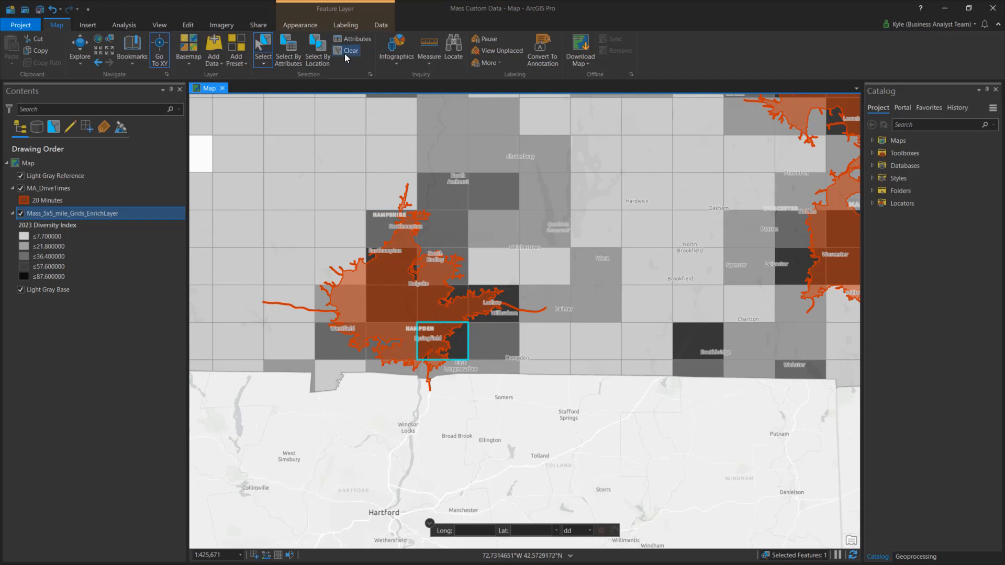
{"action": "left_click", "coordinate": [348, 51]}
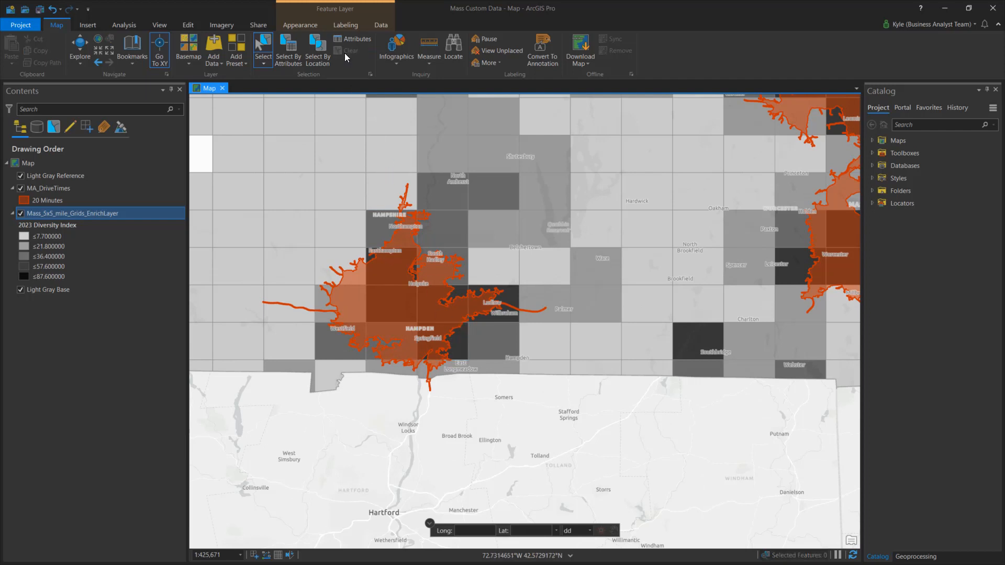
{"action": "mouse_move", "coordinate": [87, 24]}
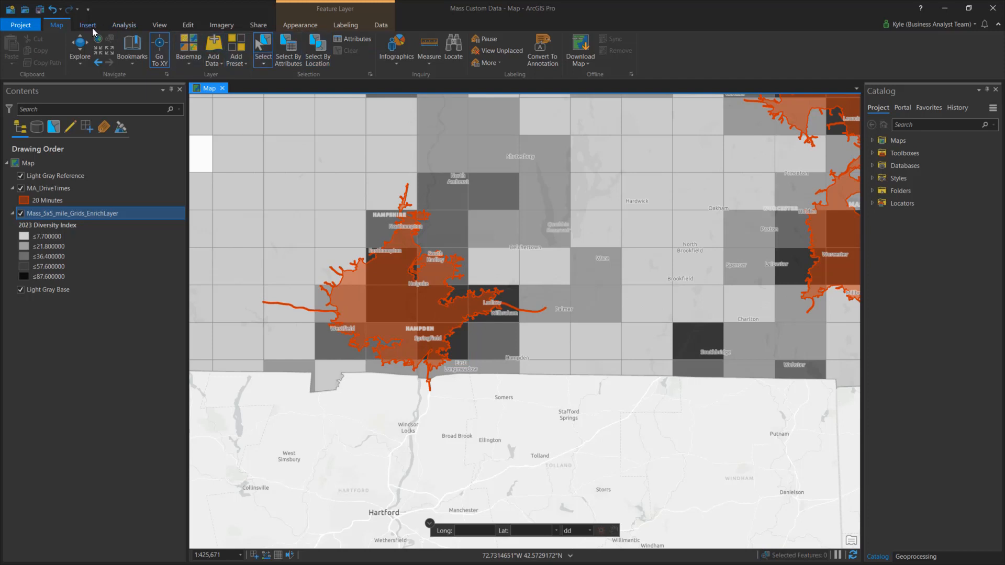
- Create a Statistical Data Collection from the 5x5 mile grid layer and bring up its options in Catalog
{"action": "left_click", "coordinate": [102, 50]}
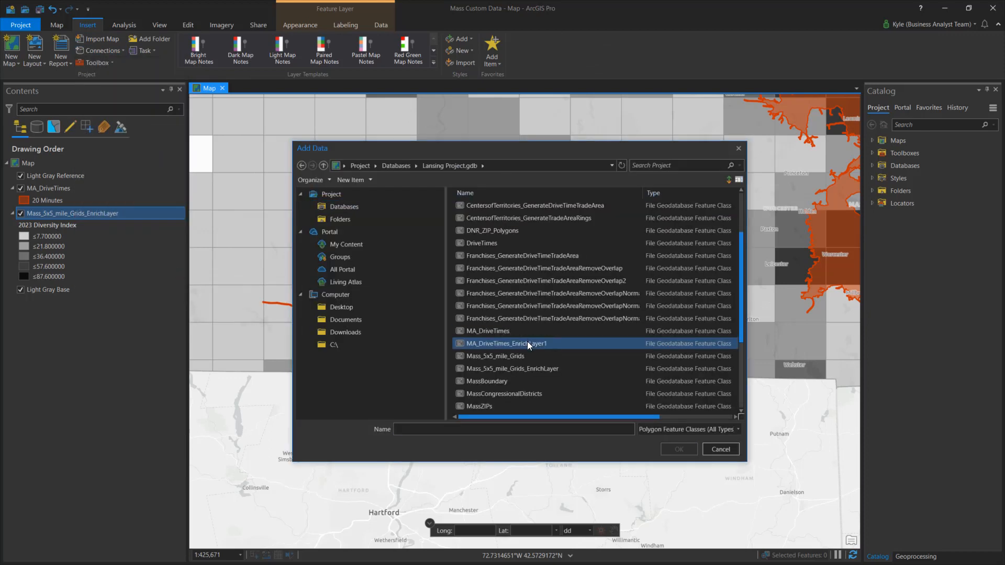
{"action": "left_click", "coordinate": [511, 367]}
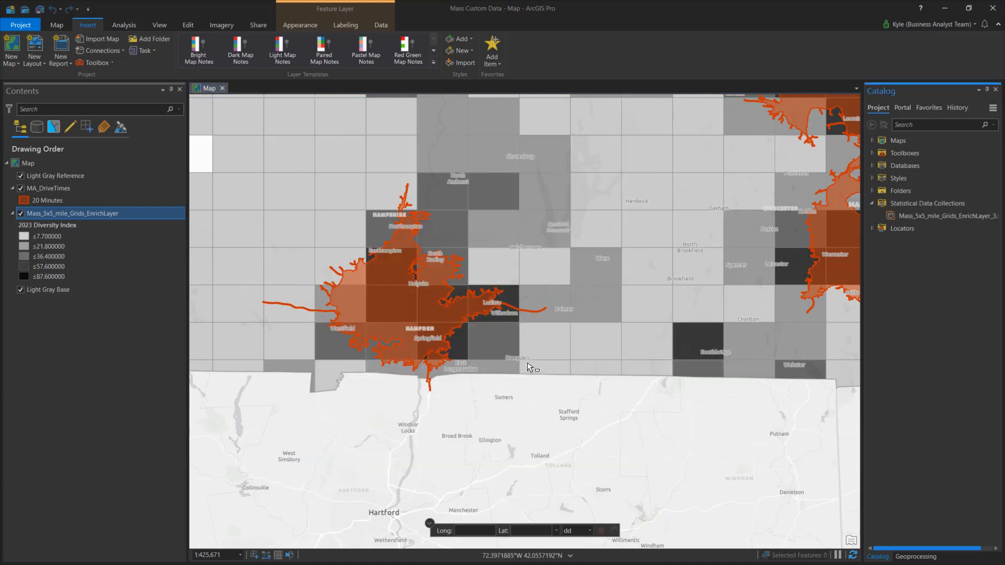
{"action": "right_click", "coordinate": [940, 215]}
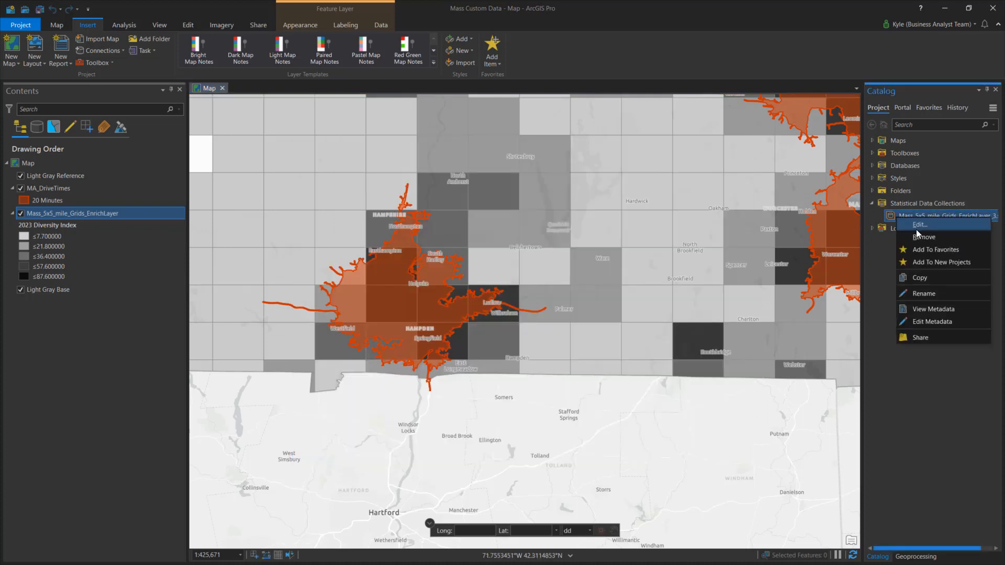
- Edit the collection's variables and apportion Annual Donations $$$ by HH_W instead of POP_W
{"action": "left_click", "coordinate": [920, 224]}
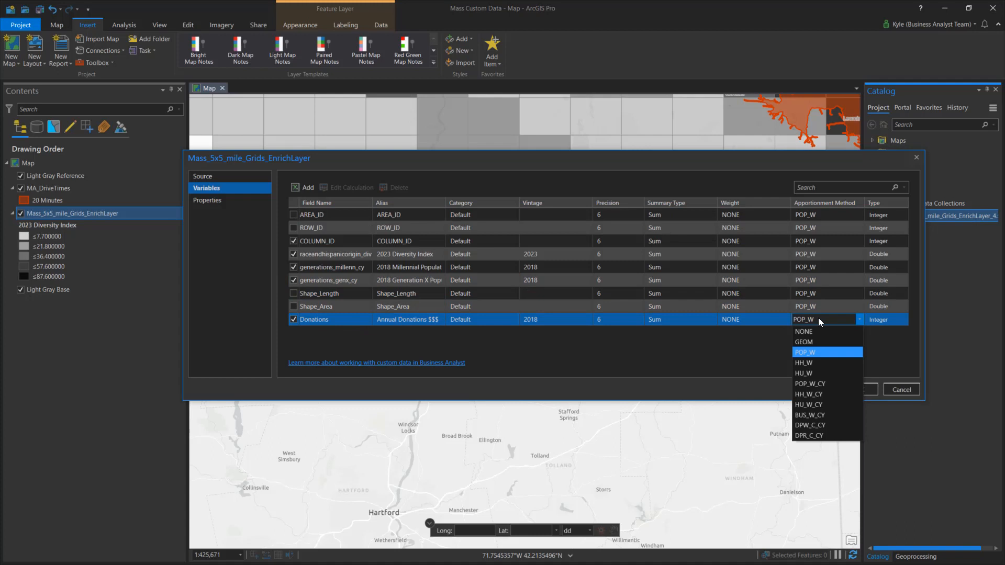
{"action": "left_click", "coordinate": [805, 364]}
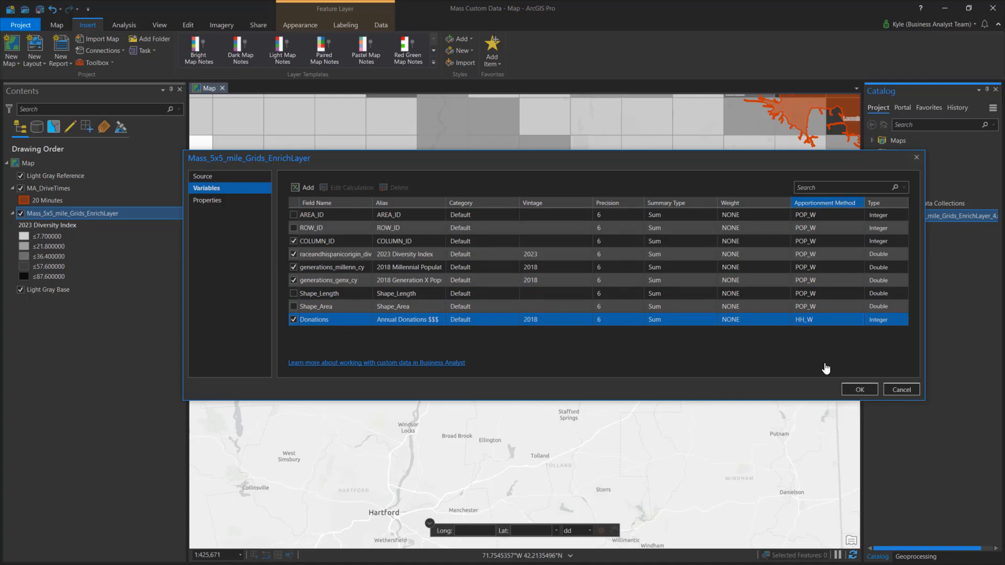
{"action": "mouse_move", "coordinate": [609, 333]}
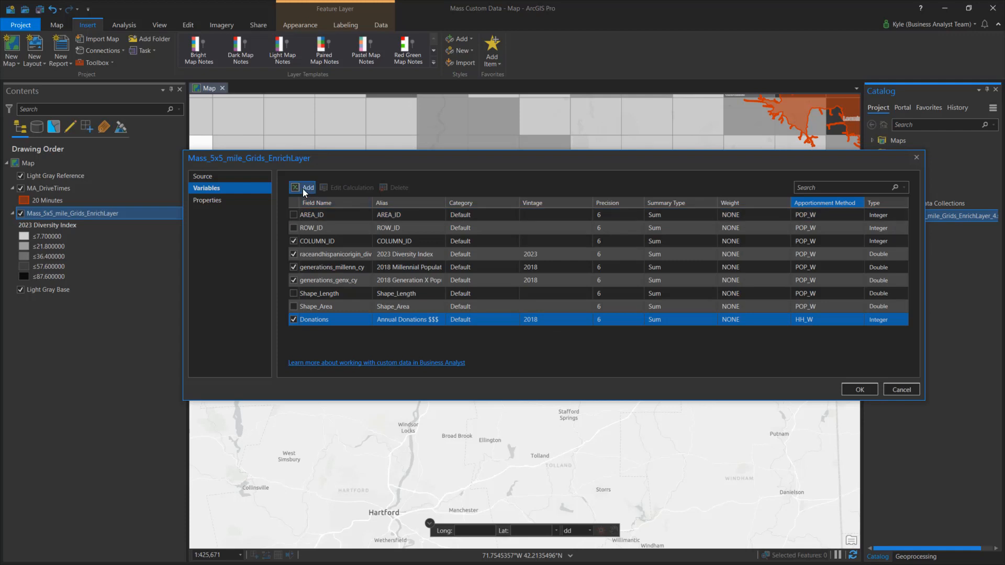
- Add a calculated variable aliased Xenials summing Millennial and Generation X populations and verify its expression
{"action": "left_click", "coordinate": [308, 187]}
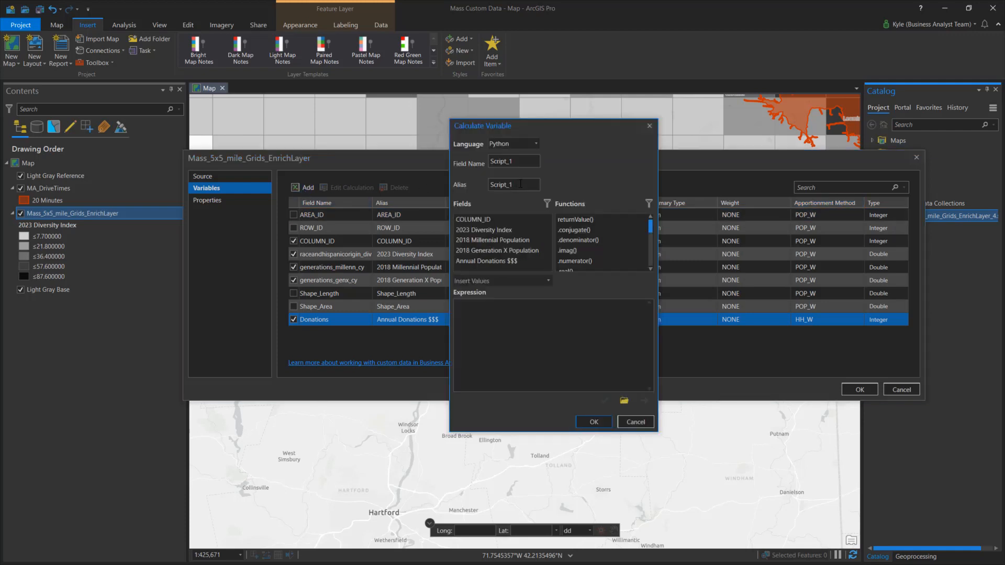
{"action": "type", "text": "Xer"}
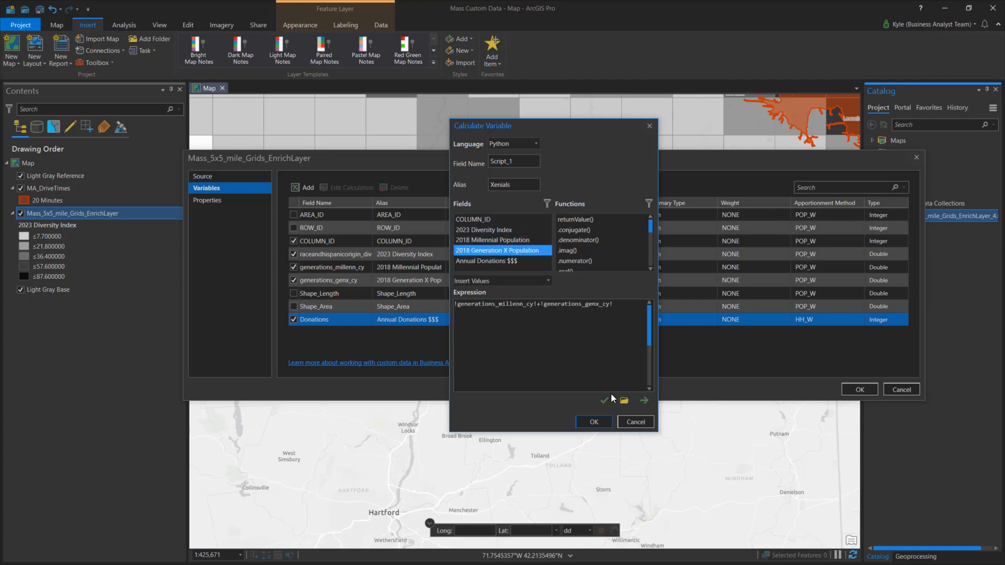
{"action": "left_click", "coordinate": [604, 400]}
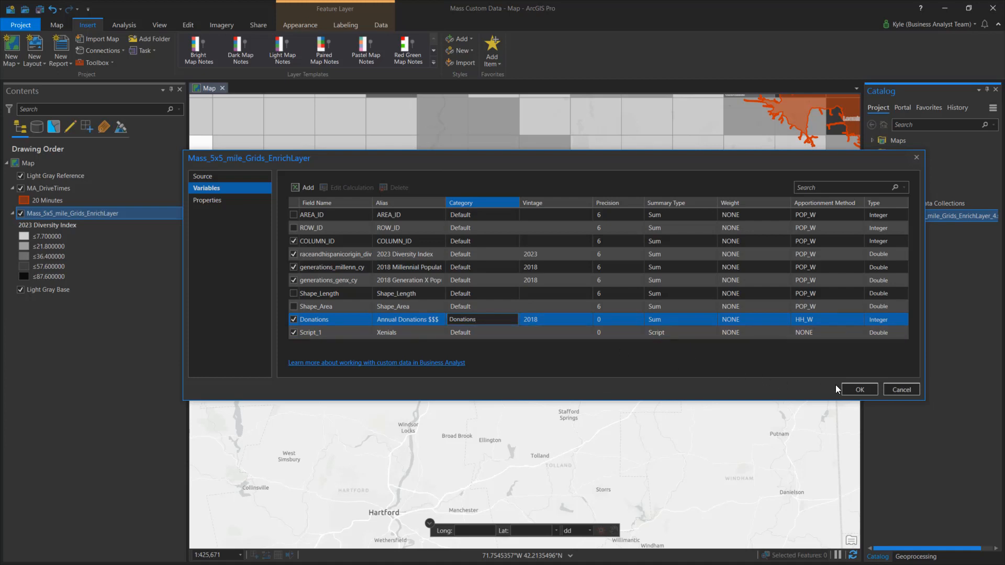
- Save the variable edits, then share and publish the data collection
{"action": "left_click", "coordinate": [858, 390]}
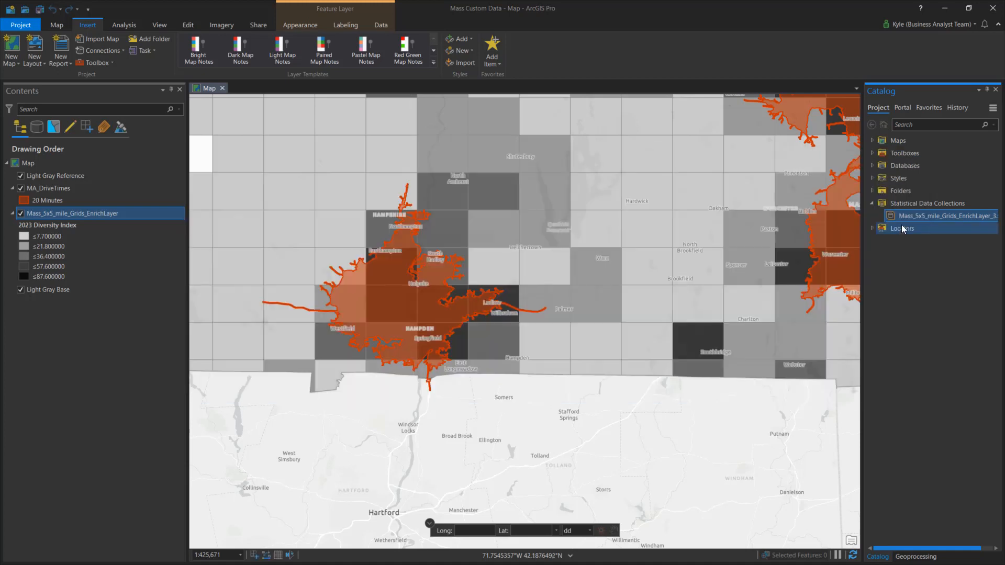
{"action": "right_click", "coordinate": [940, 215]}
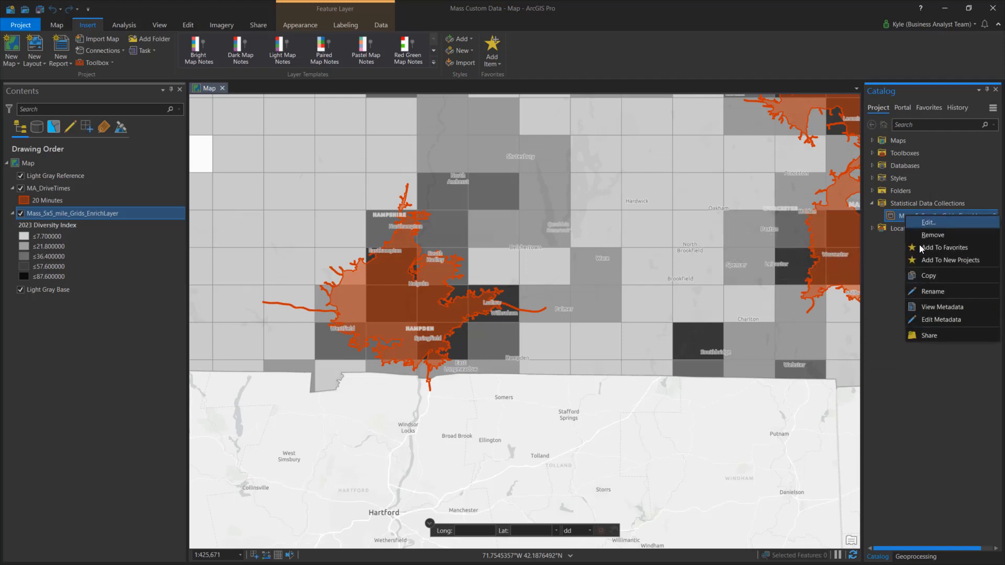
{"action": "left_click", "coordinate": [928, 335]}
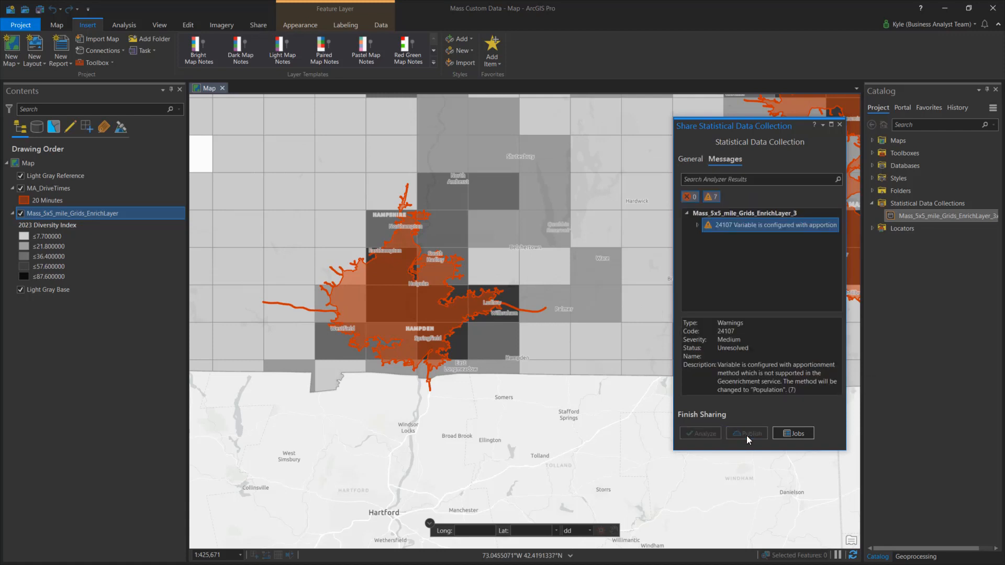
{"action": "left_click", "coordinate": [746, 433]}
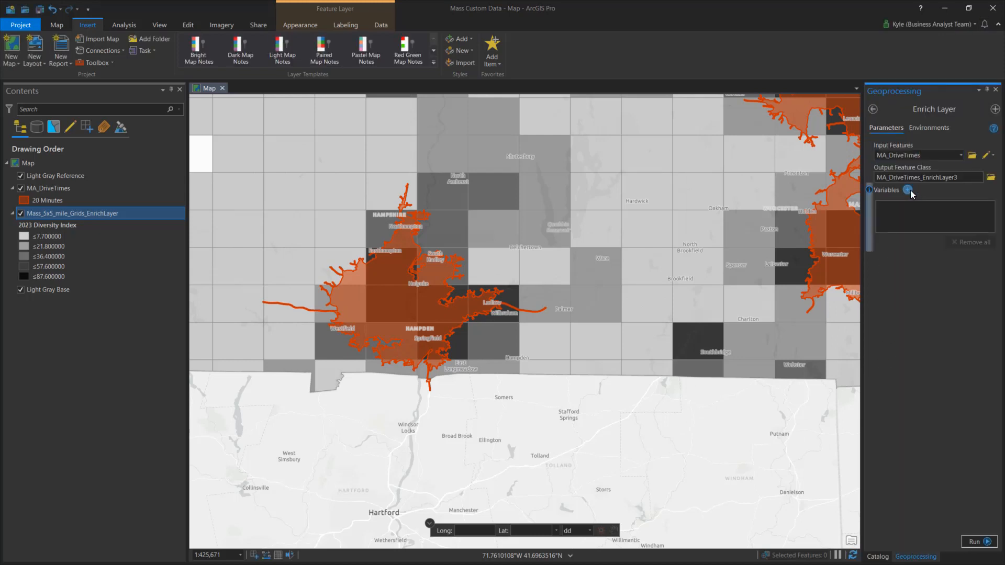
- Add the grid collection's Default and Donations variable groups as Enrich Layer custom variables
{"action": "left_click", "coordinate": [906, 190]}
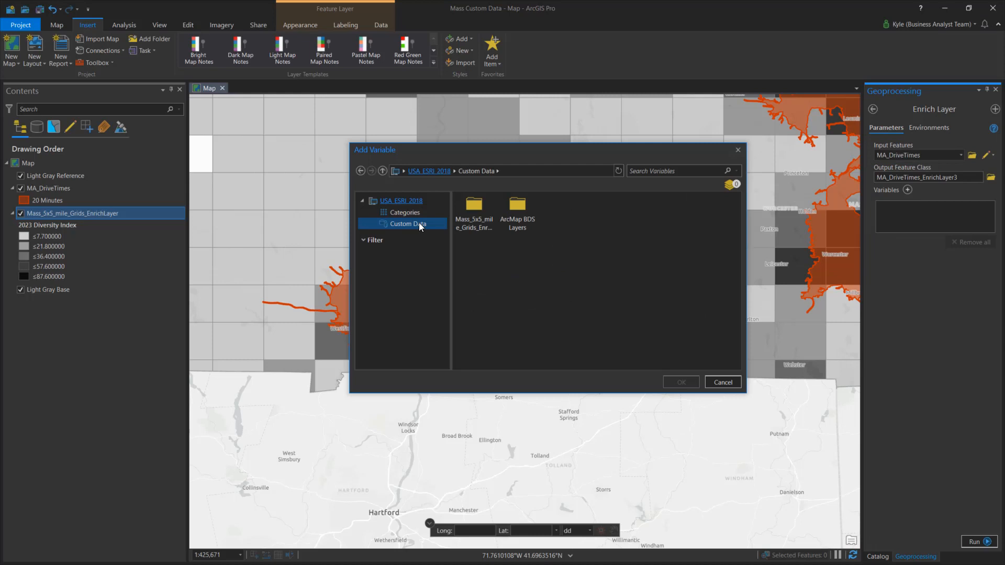
{"action": "double_click", "coordinate": [473, 211]}
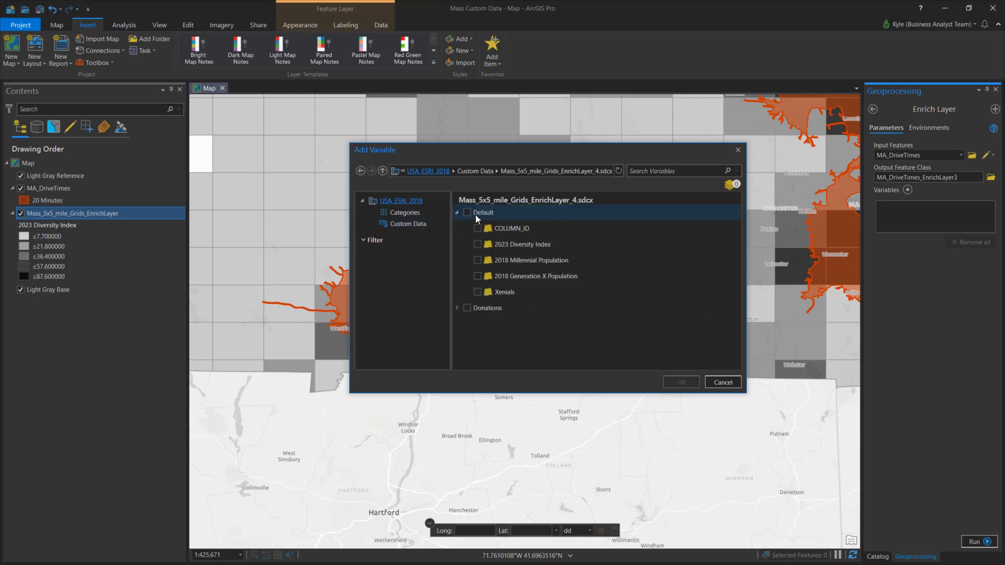
{"action": "left_click", "coordinate": [477, 244]}
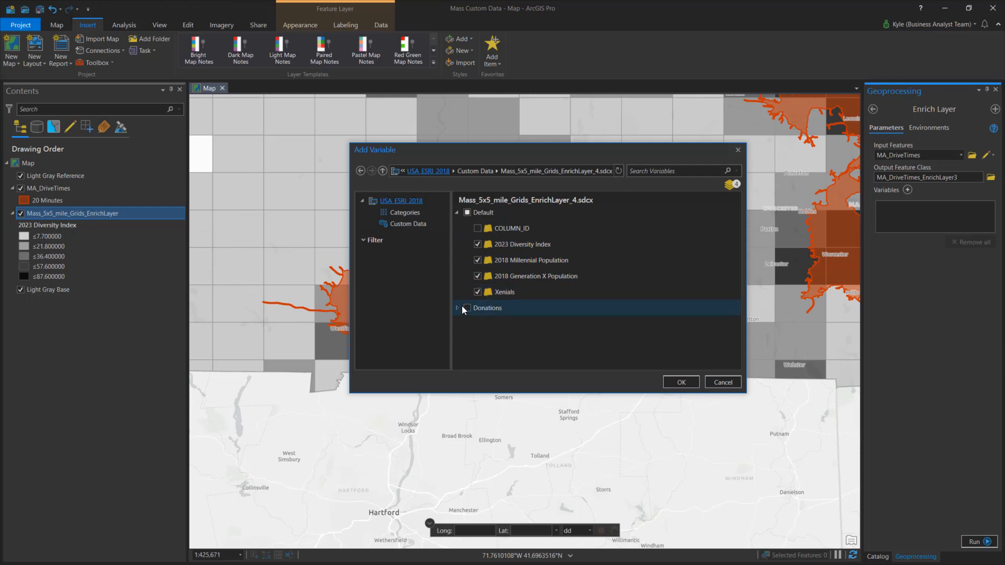
{"action": "left_click", "coordinate": [478, 324]}
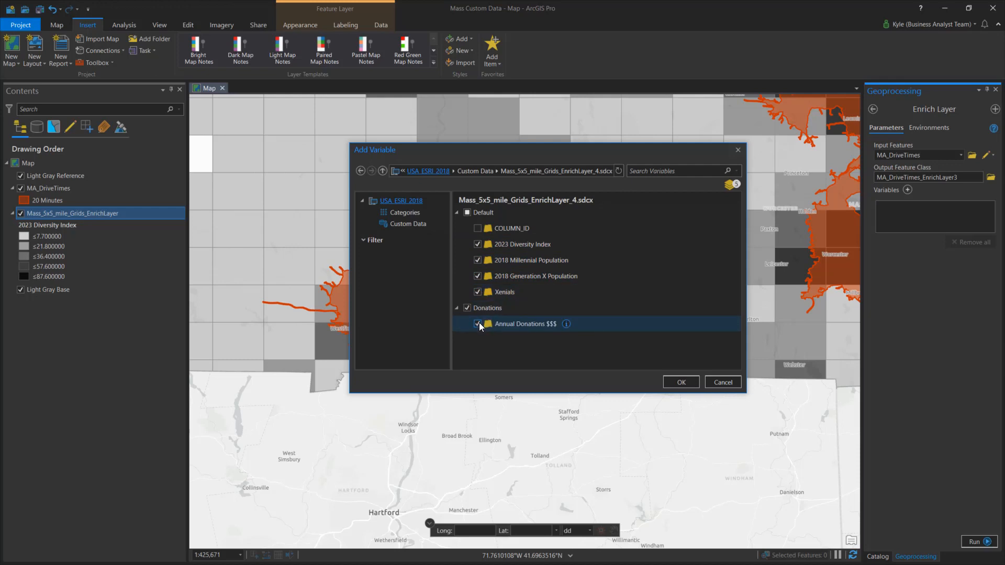
{"action": "left_click", "coordinate": [680, 382]}
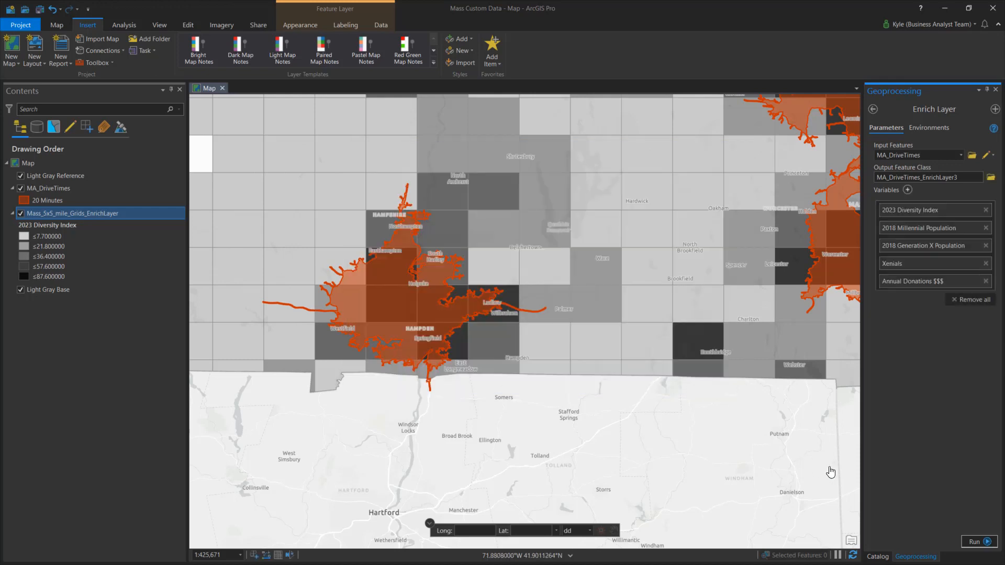